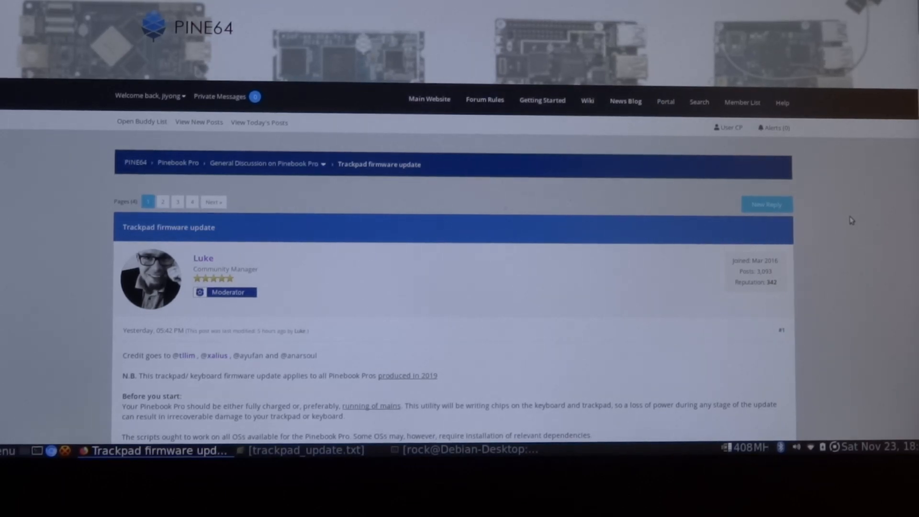
{"action": "mouse_move", "coordinate": [5, 412]}
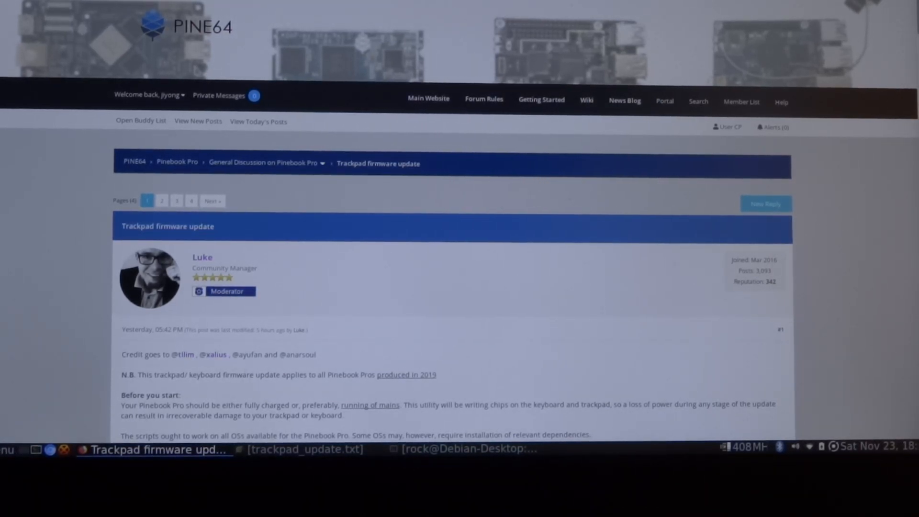
Check the Fonts settings in Appearance Preferences, then close it and the Control Center
{"action": "left_click", "coordinate": [6, 450]}
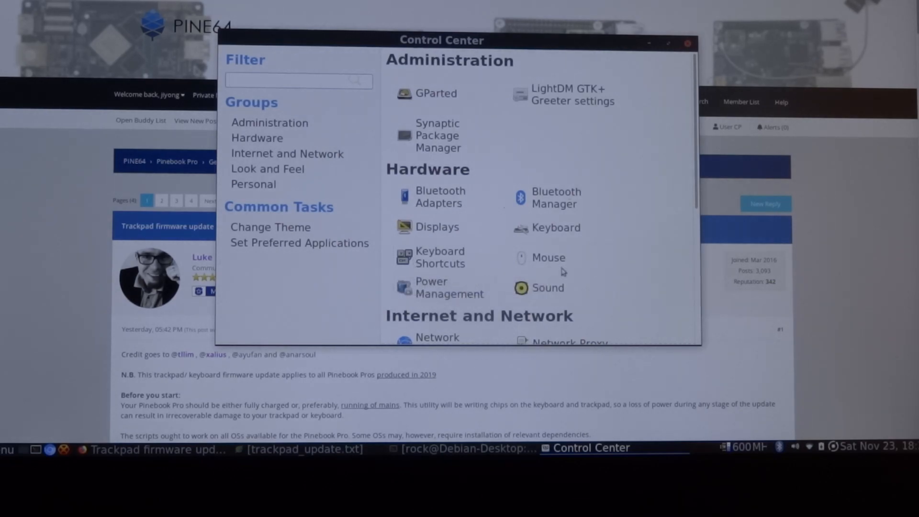
{"action": "scroll", "scroll_direction": "down", "scroll_amount": 3}
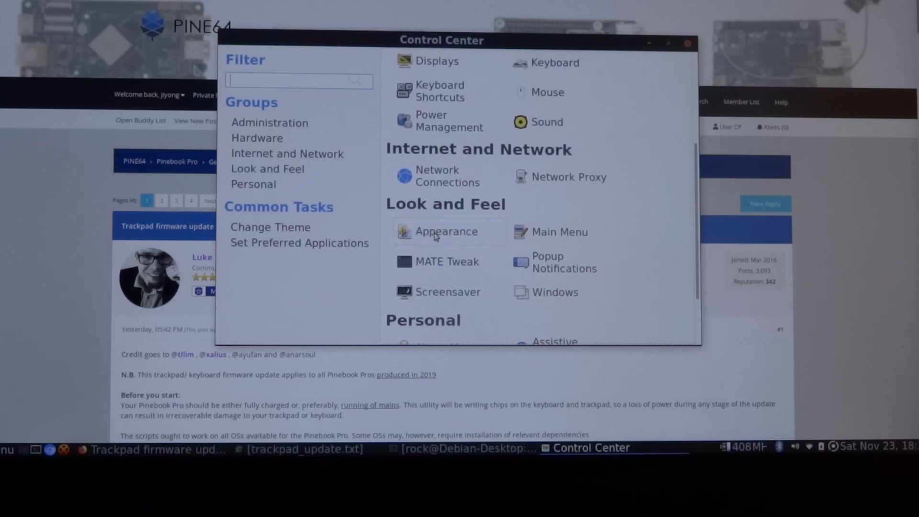
{"action": "left_click", "coordinate": [446, 231]}
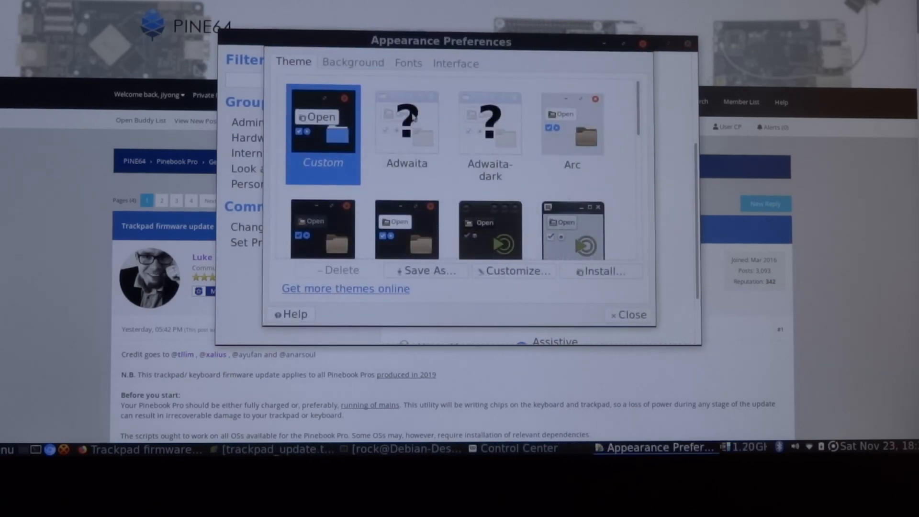
{"action": "left_click", "coordinate": [408, 63]}
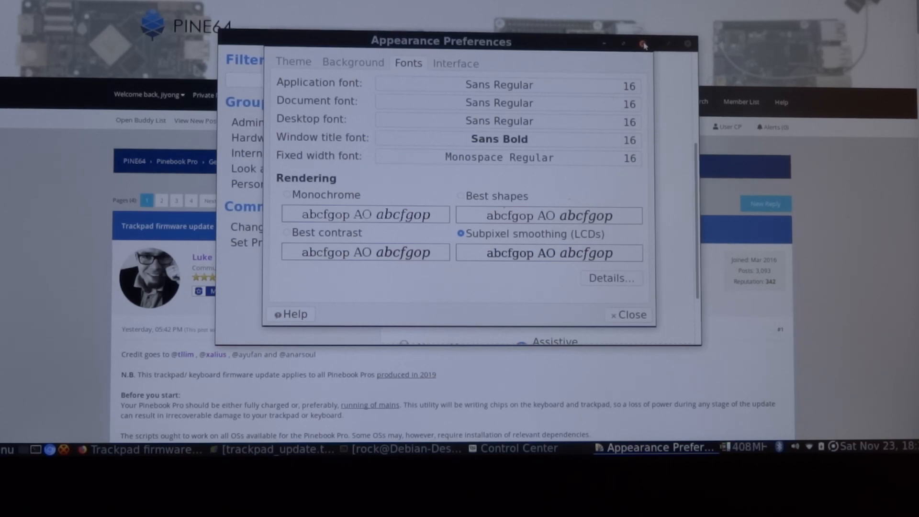
{"action": "left_click", "coordinate": [631, 314]}
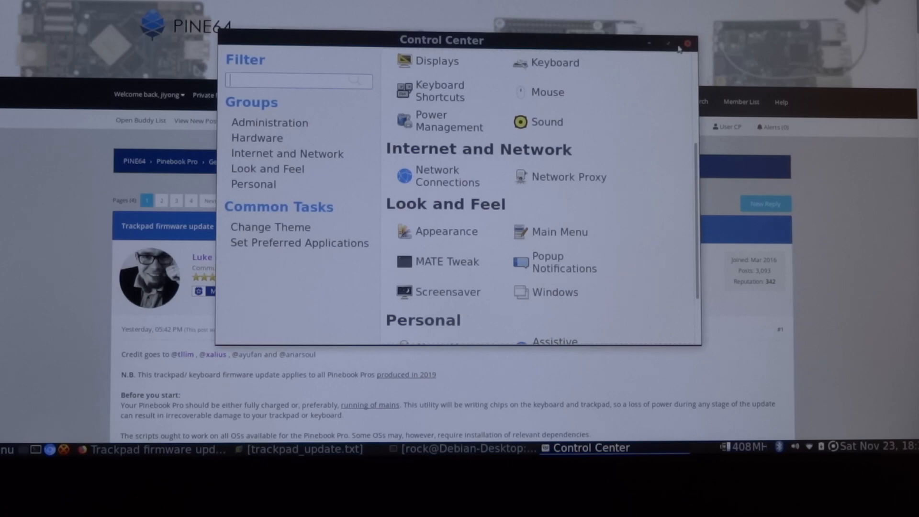
{"action": "left_click", "coordinate": [687, 44]}
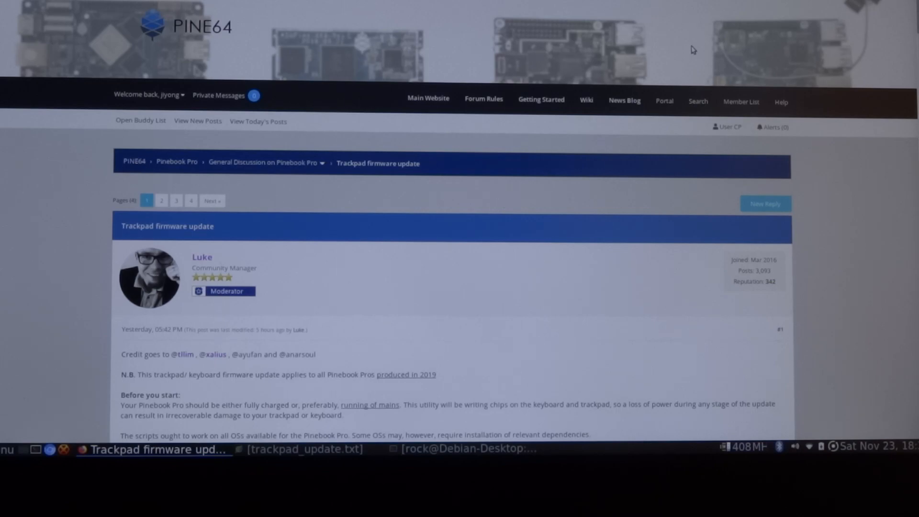
{"action": "mouse_move", "coordinate": [309, 449]}
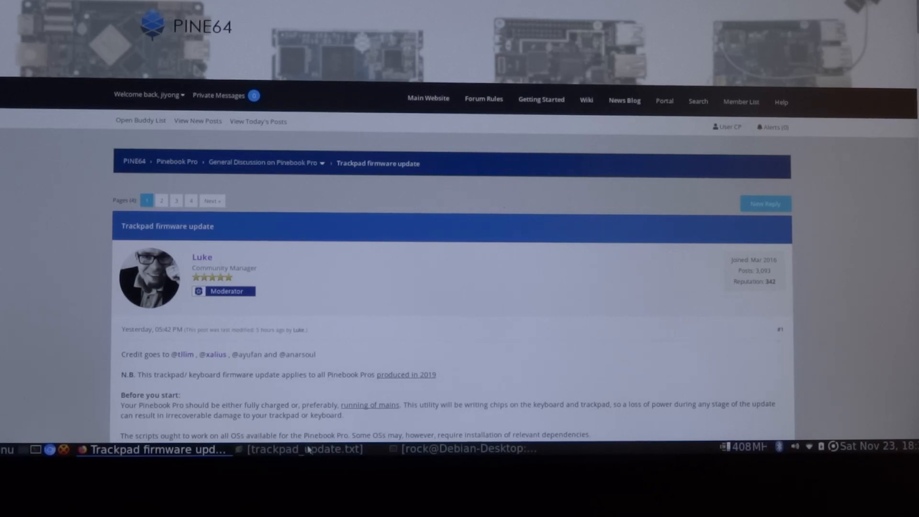
Bring up the trackpad_update.txt notes with the terminal in front
{"action": "left_click", "coordinate": [299, 449]}
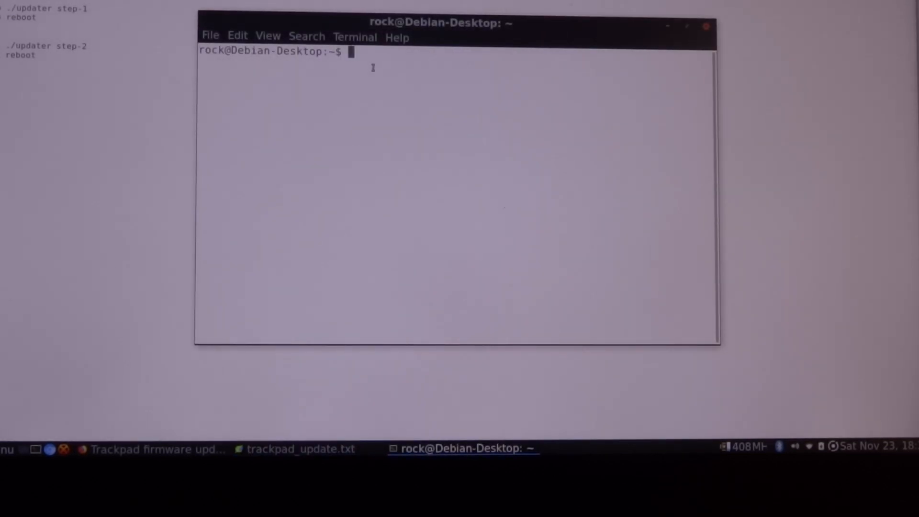
Clone the pinebook-pro-keyboard-updater repository and cd into its folder
{"action": "right_click", "coordinate": [373, 67]}
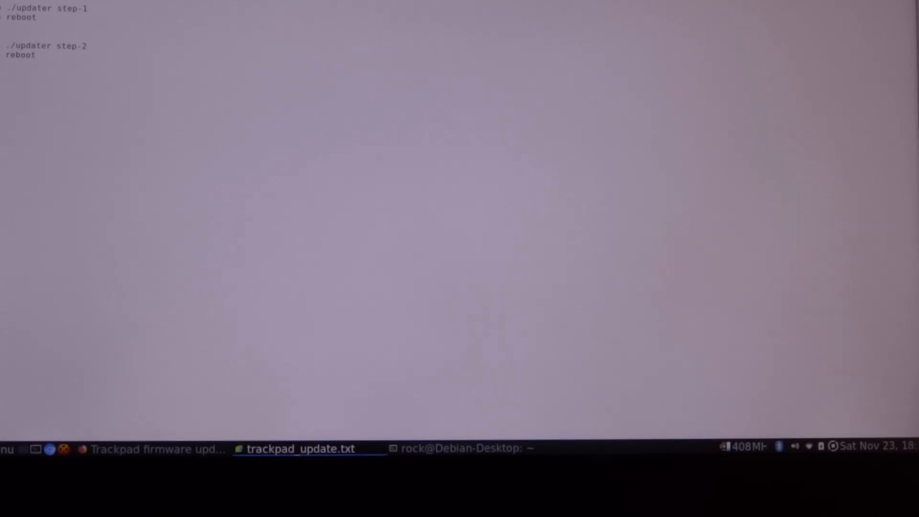
{"action": "left_click", "coordinate": [463, 448]}
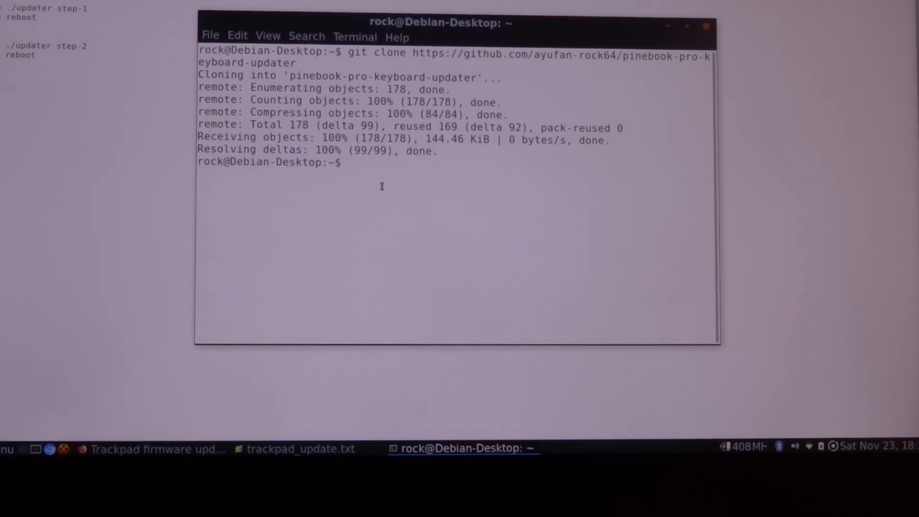
{"action": "right_click", "coordinate": [382, 187]}
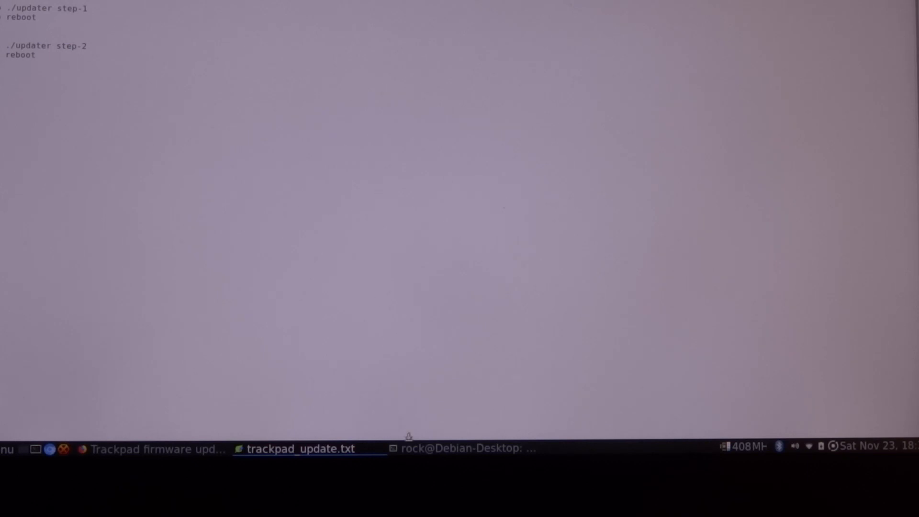
{"action": "left_click", "coordinate": [464, 448]}
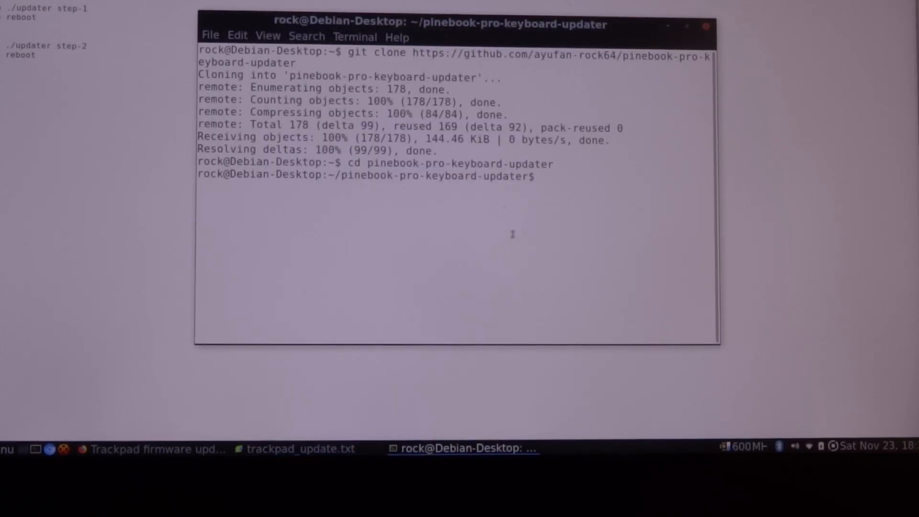
Install build-essential, libusb-1.0-0-dev and xxd, then compile the updater with make
{"action": "right_click", "coordinate": [513, 234]}
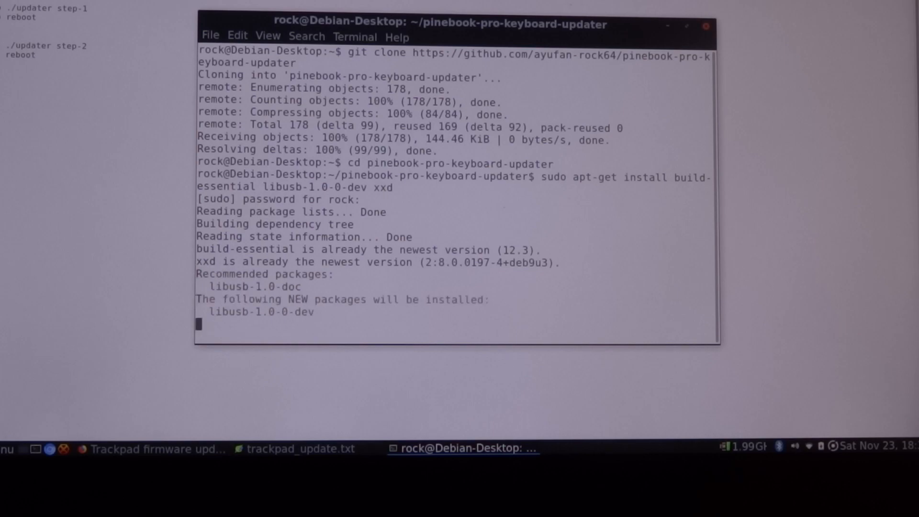
{"action": "key", "text": "Return"}
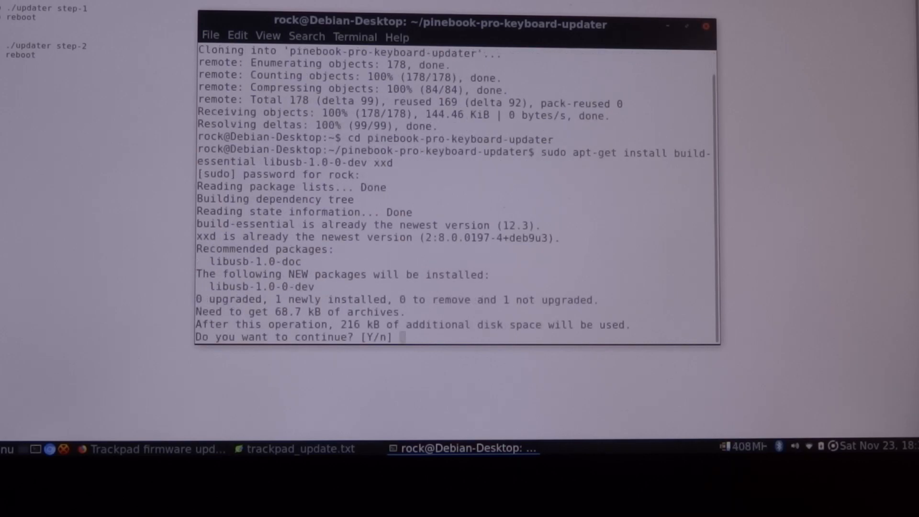
{"action": "type", "text": "y"}
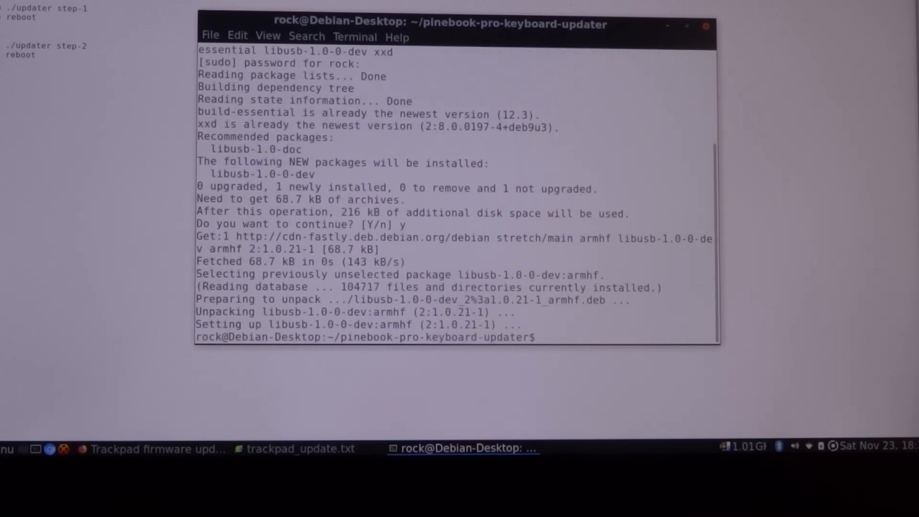
{"action": "type", "text": "ma"}
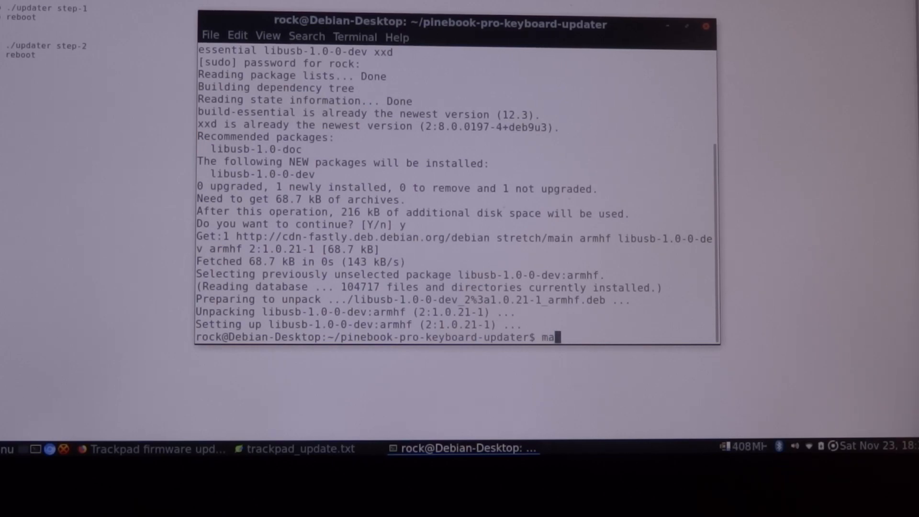
{"action": "type", "text": "ke"}
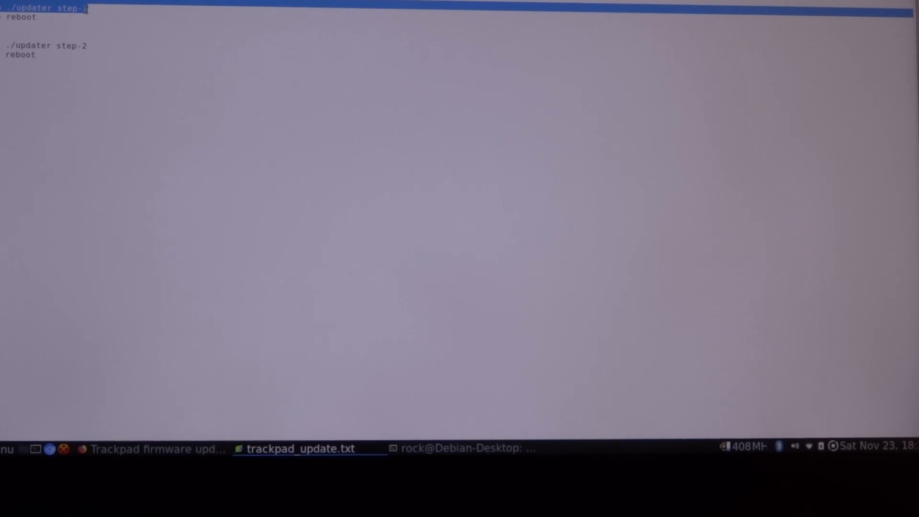
{"action": "left_click", "coordinate": [463, 448]}
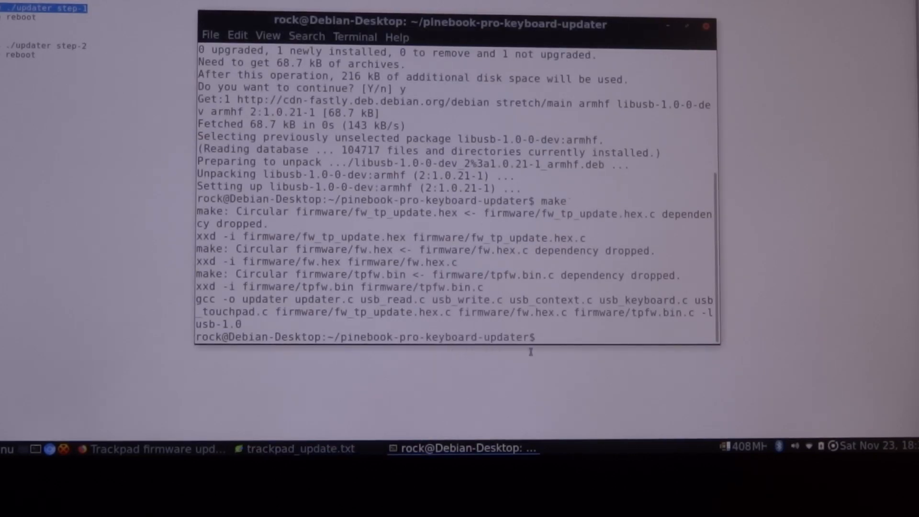
Run the step-1 updater, then reboot the laptop with sudo reboot
{"action": "right_click", "coordinate": [544, 337]}
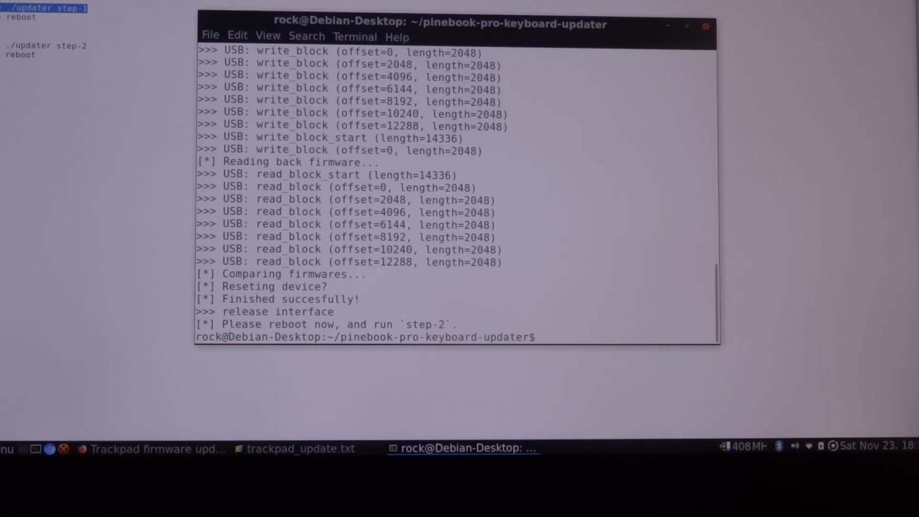
{"action": "type", "text": "sudo reb"}
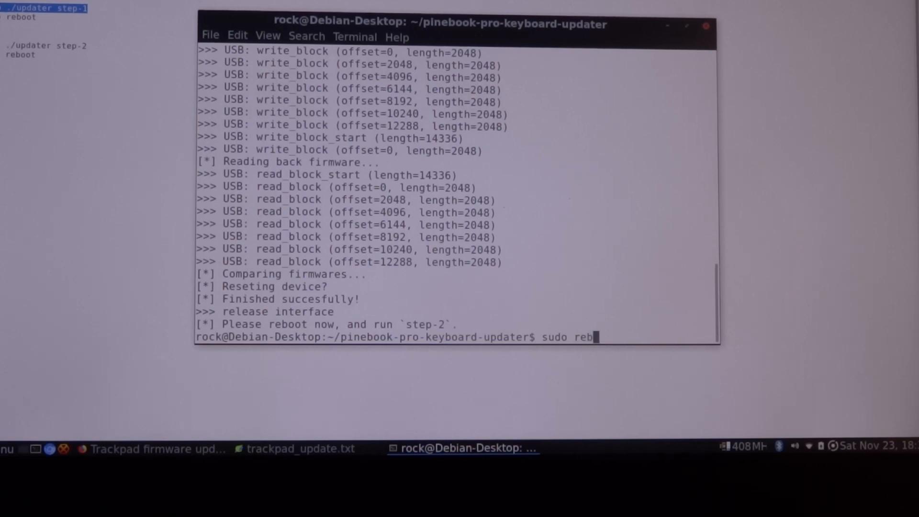
{"action": "type", "text": "oot"}
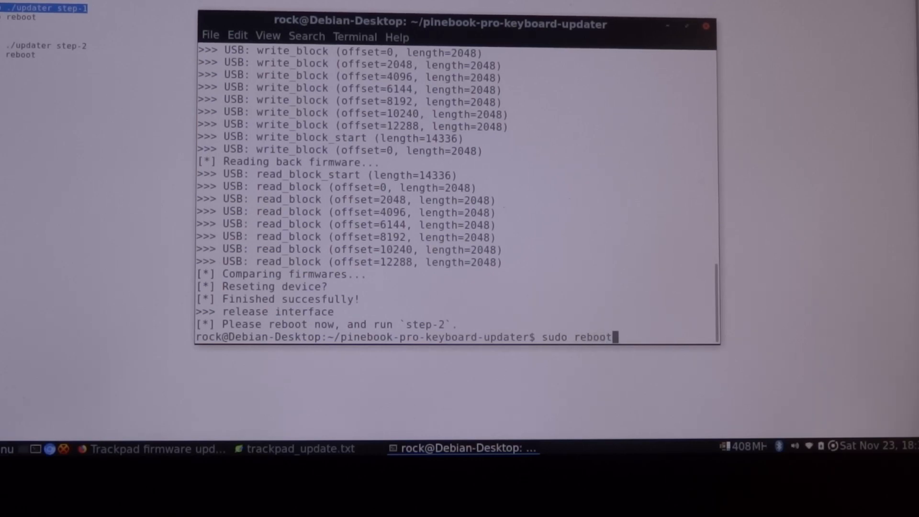
{"action": "key", "text": "Return"}
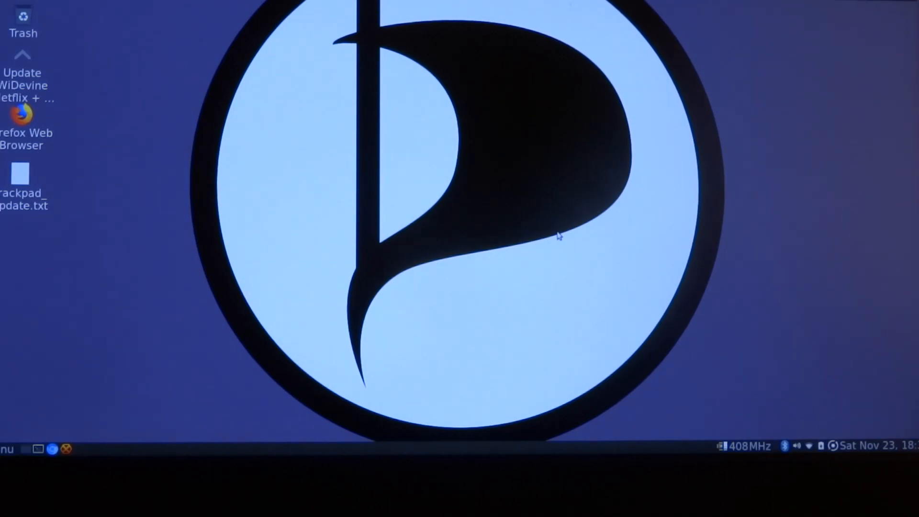
{"action": "mouse_move", "coordinate": [55, 428]}
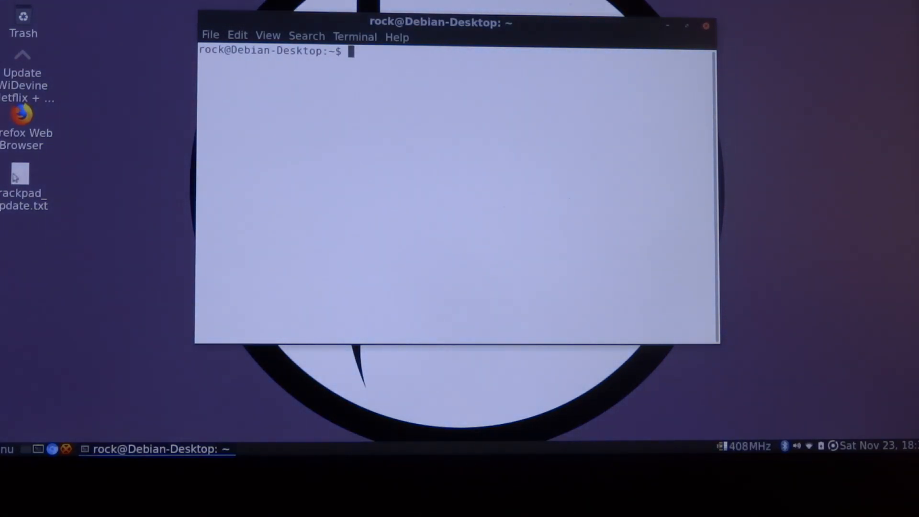
Open trackpad_update.txt and paste the step-2 updater command into the terminal
{"action": "double_click", "coordinate": [16, 177]}
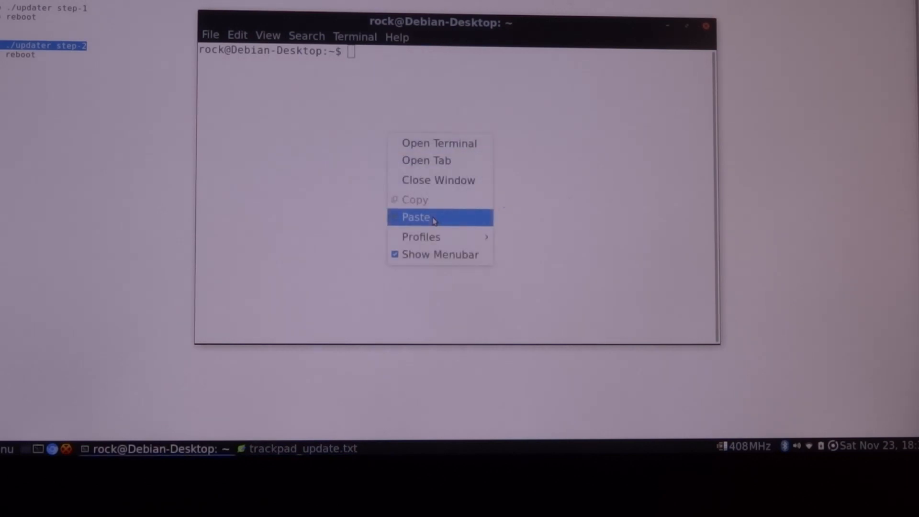
{"action": "left_click", "coordinate": [416, 217]}
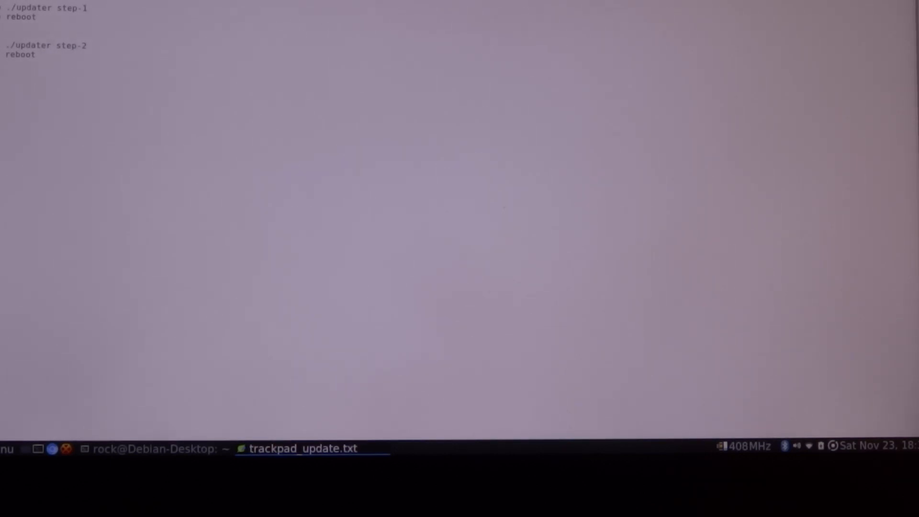
Run sudo ./updater step-2 from the pinebook-pro-keyboard-updater folder
{"action": "left_click", "coordinate": [158, 448]}
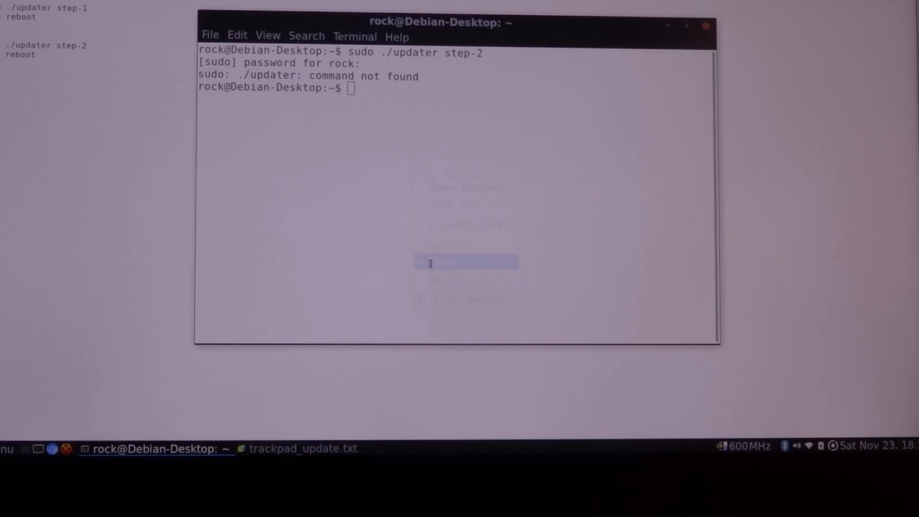
{"action": "type", "text": "cd pinebook-pro-keyboard-updater"}
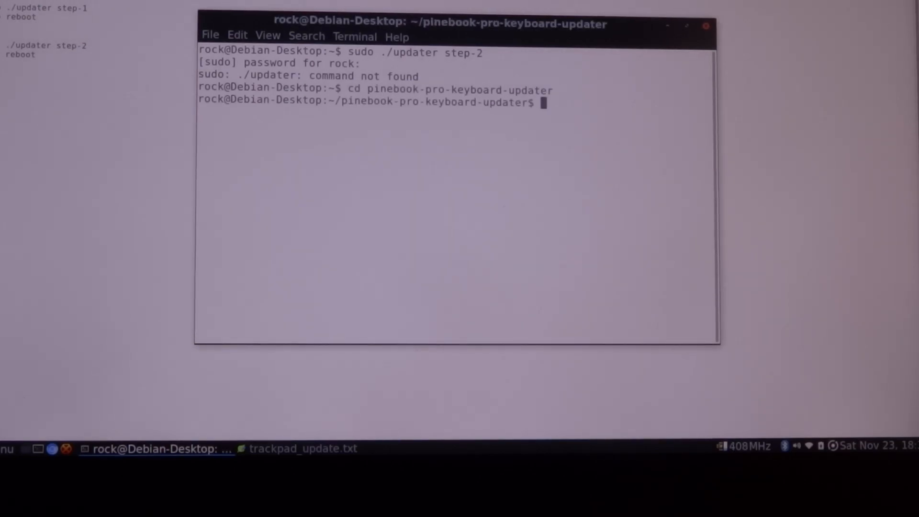
{"action": "type", "text": "sudo ./updater step-2"}
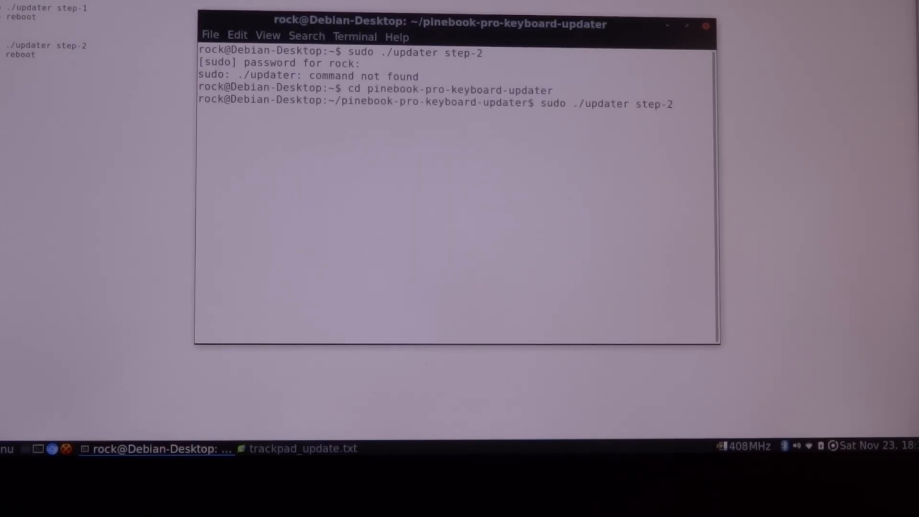
{"action": "key", "text": "Return"}
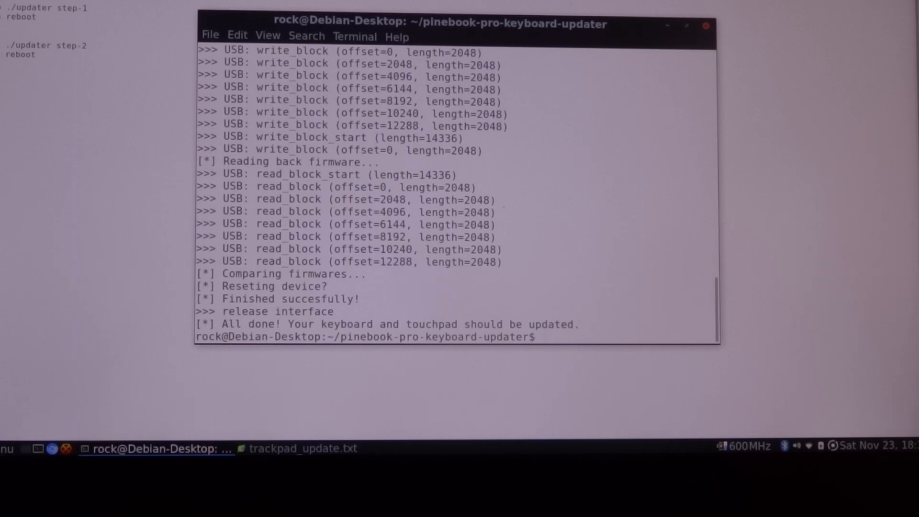
Reboot the laptop with sudo reboot after step-2 completes
{"action": "type", "text": "sud"}
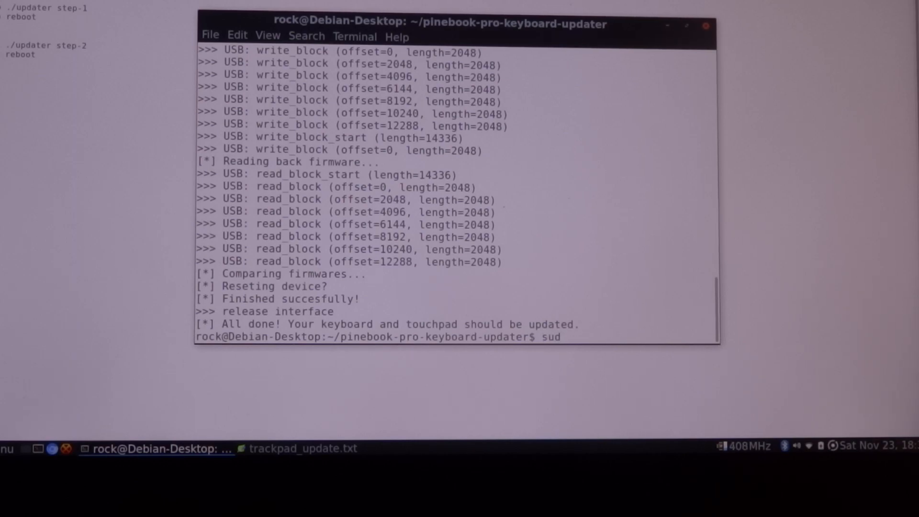
{"action": "type", "text": "o re"}
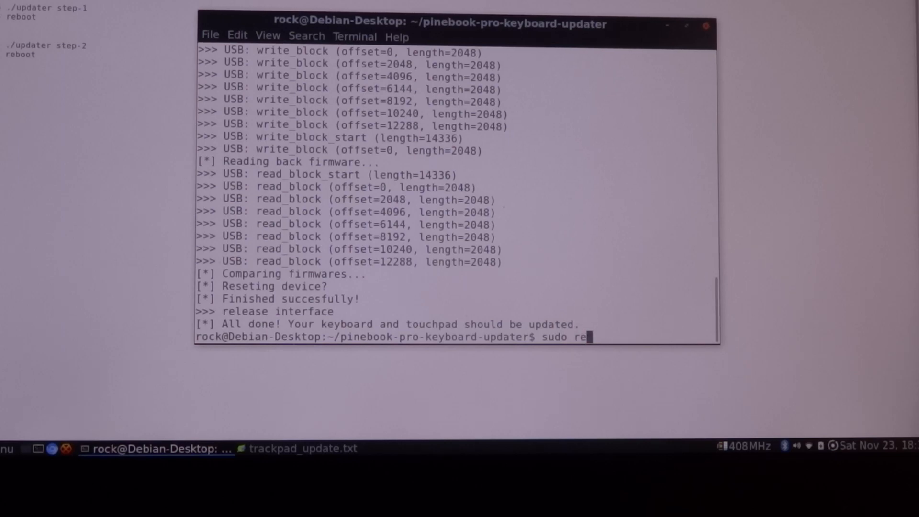
{"action": "type", "text": "boot"}
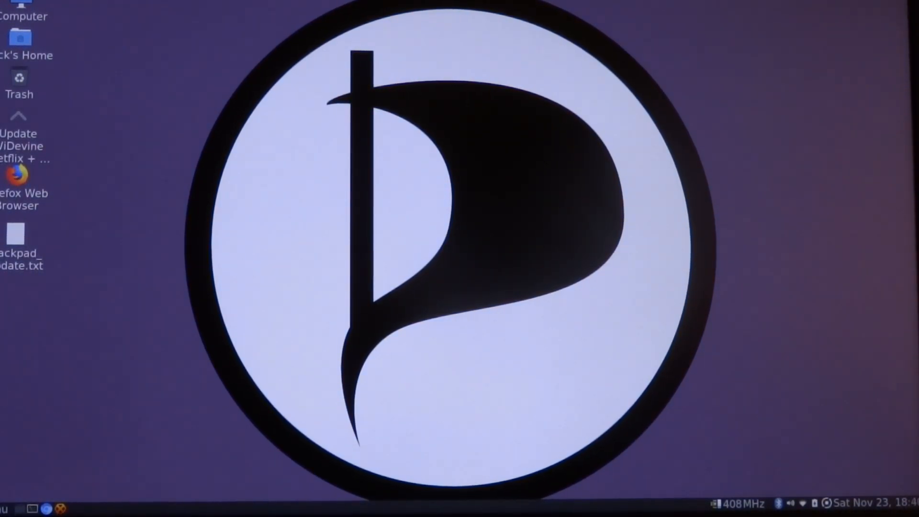
Launch Chromium and cancel the new keyring password prompt
{"action": "left_click", "coordinate": [5, 507]}
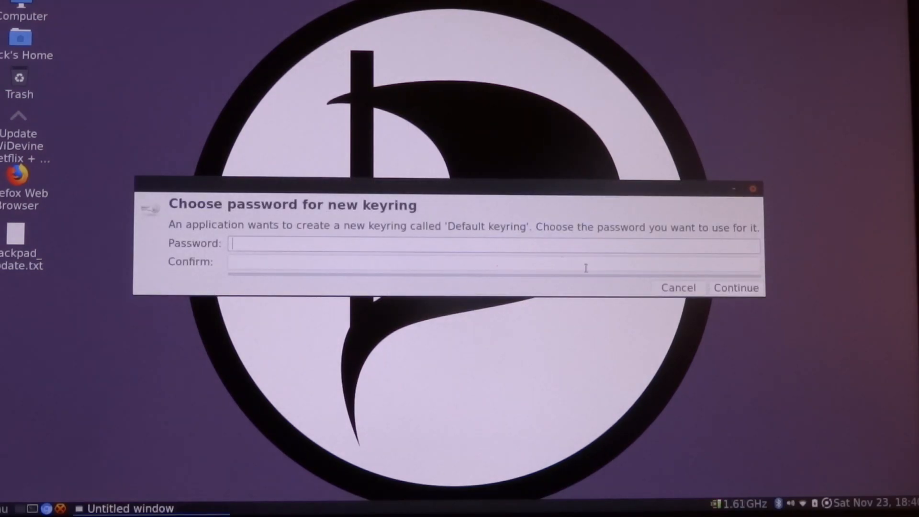
{"action": "left_click", "coordinate": [678, 288]}
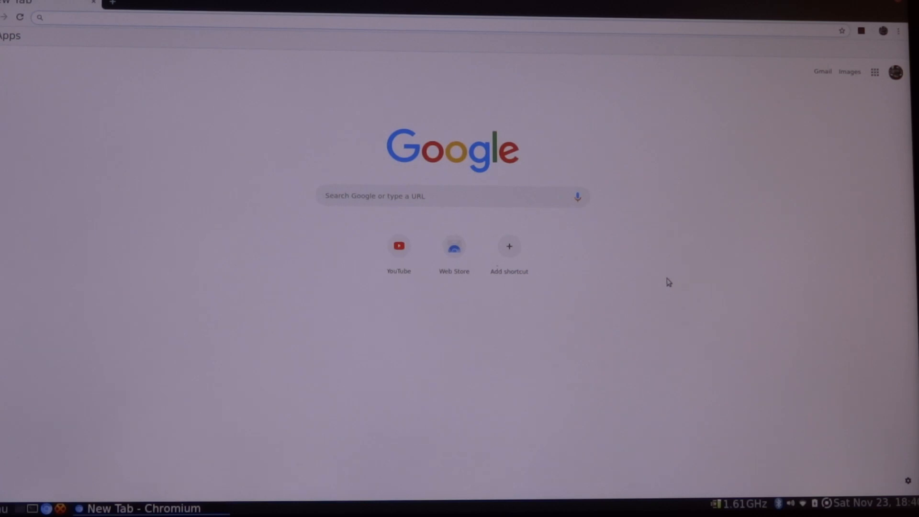
{"action": "mouse_move", "coordinate": [398, 251]}
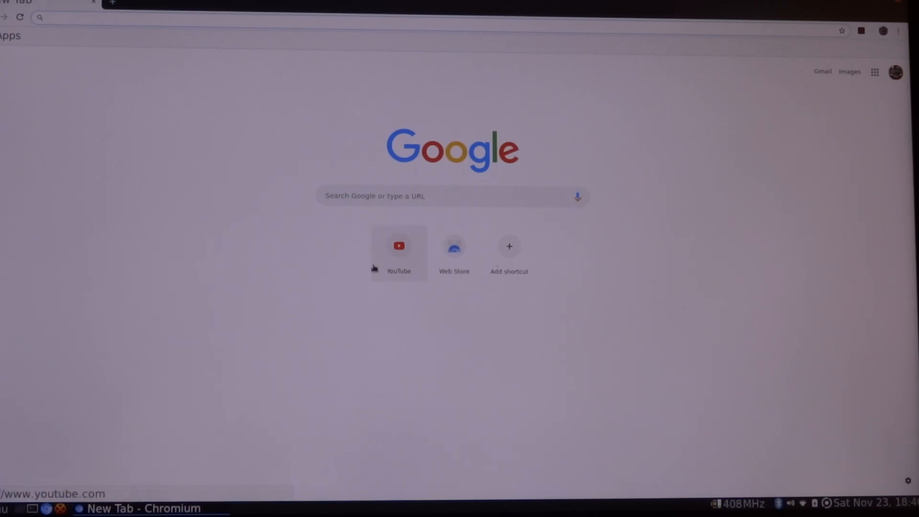
Open YouTube from the new-tab shortcuts and go to the Geschiedenis (history) page
{"action": "left_click", "coordinate": [398, 245]}
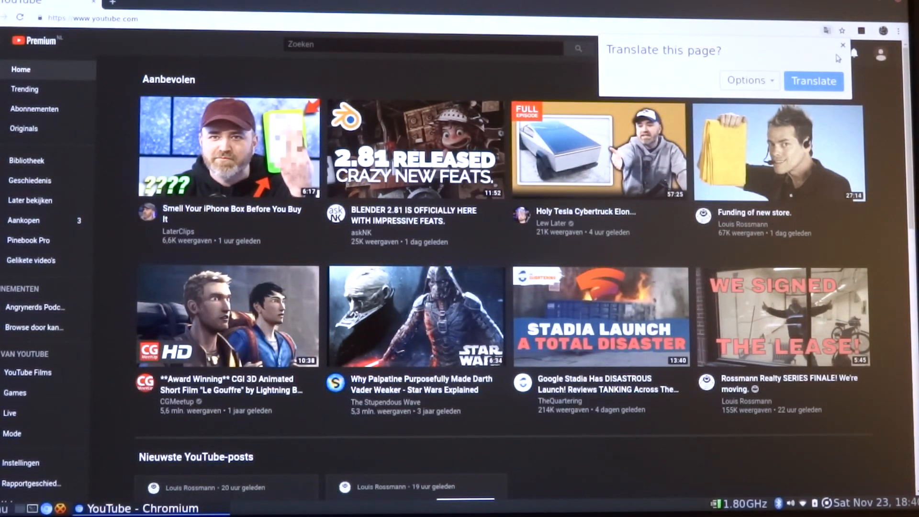
{"action": "left_click", "coordinate": [842, 45]}
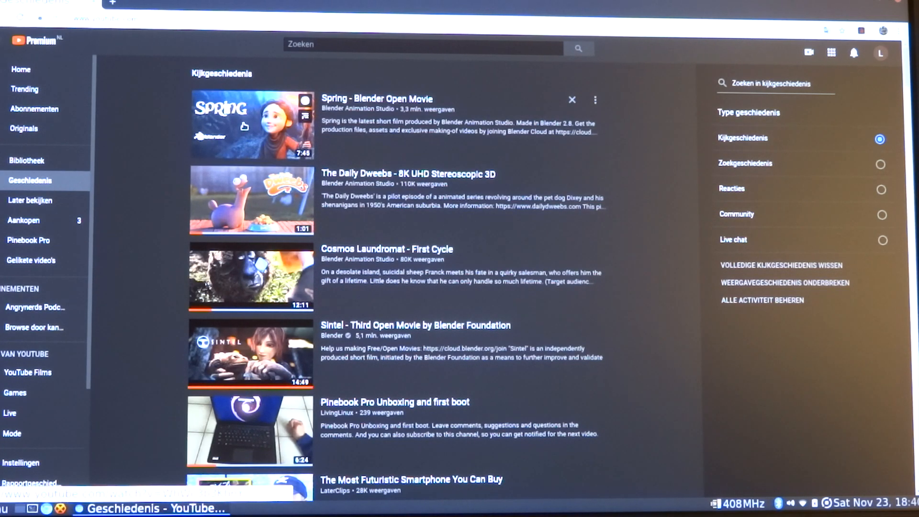
Play 'Spring - Blender Open Movie' from history and switch it to full screen
{"action": "left_click", "coordinate": [251, 124]}
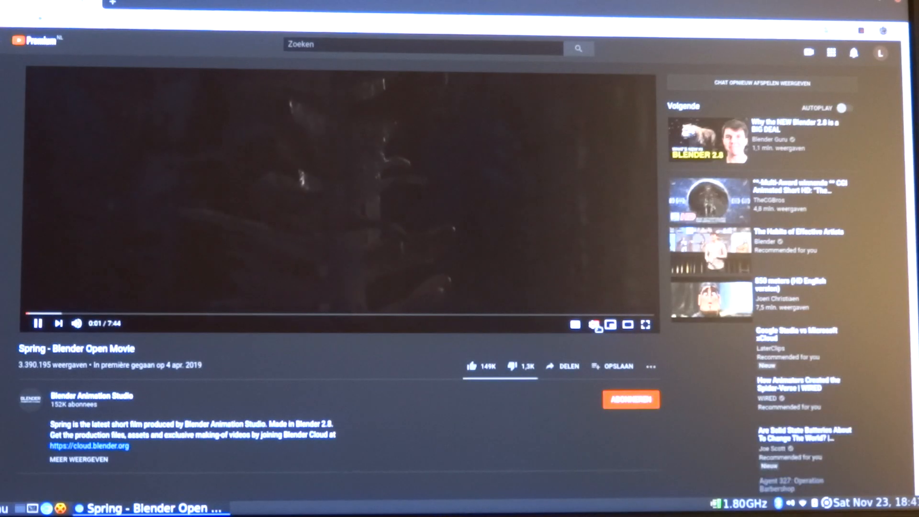
{"action": "left_click", "coordinate": [596, 324]}
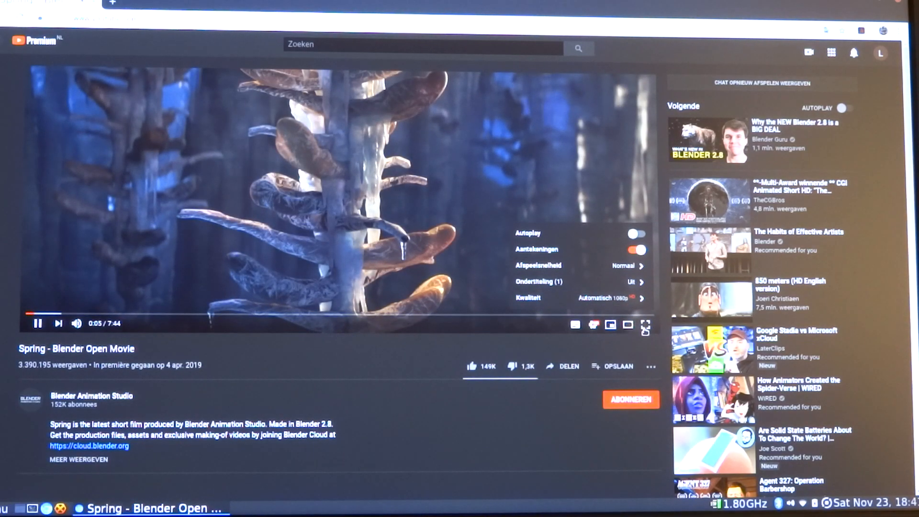
{"action": "left_click", "coordinate": [644, 325]}
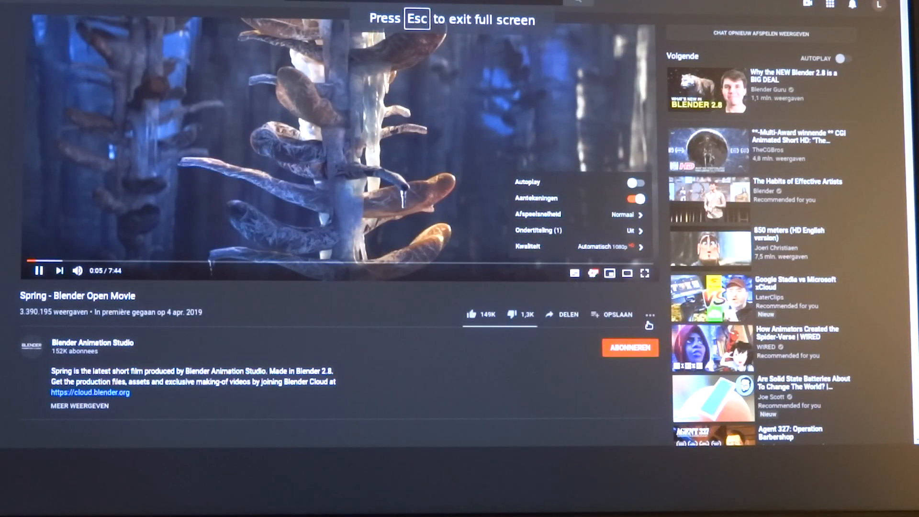
{"action": "left_click", "coordinate": [643, 273]}
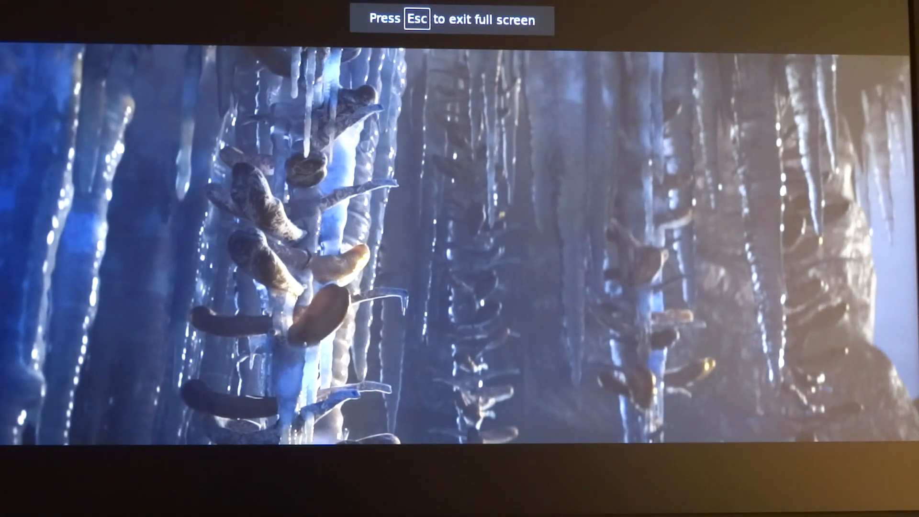